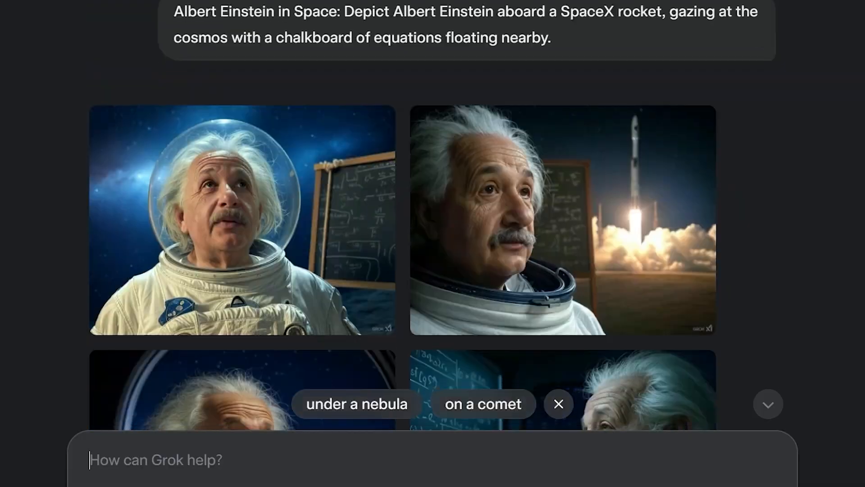
pyautogui.scroll(-3)
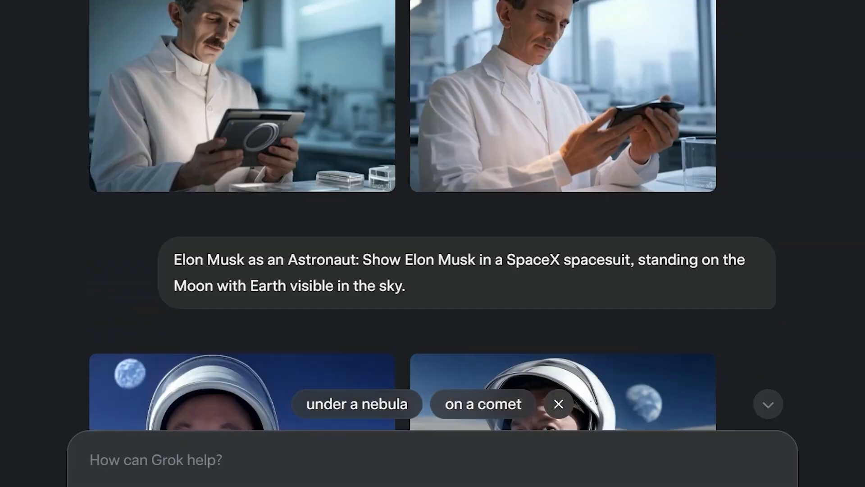